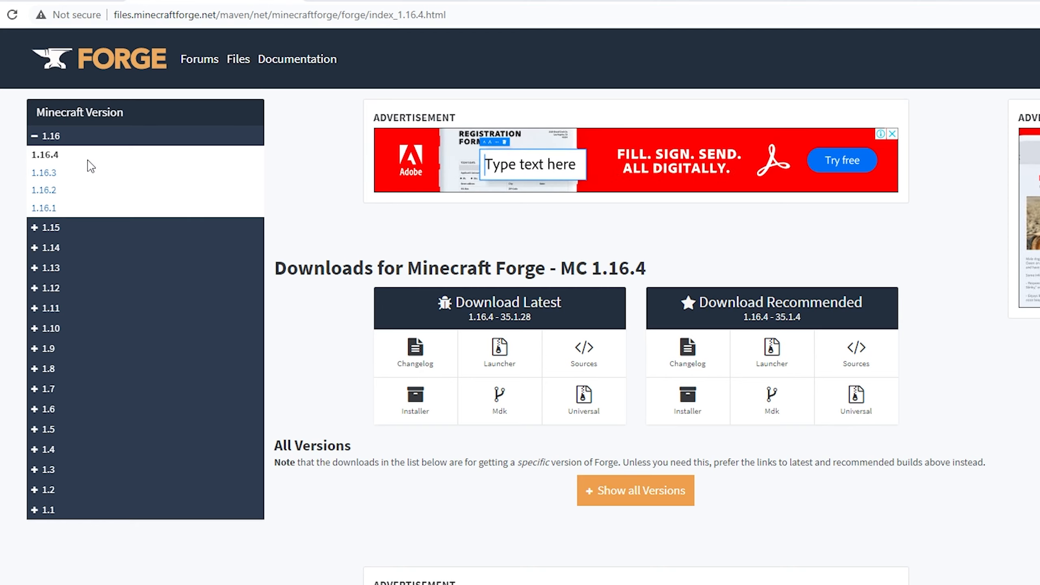
# Step: Start downloading the recommended Forge 1.16.4 - 35.1.4 installer
pyautogui.write('Jen Toohey')
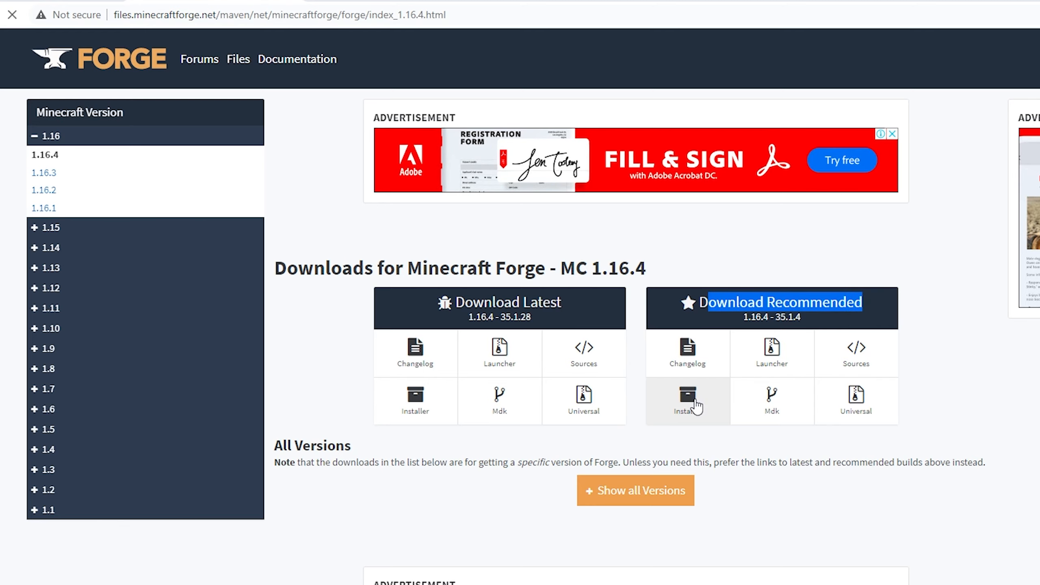
pyautogui.click(687, 401)
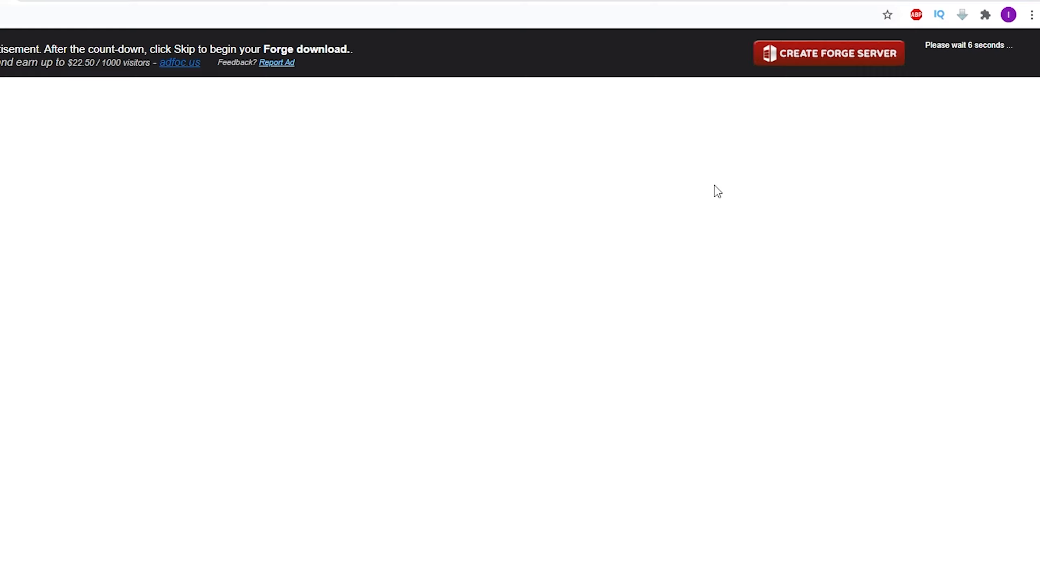
pyautogui.moveTo(724, 191)
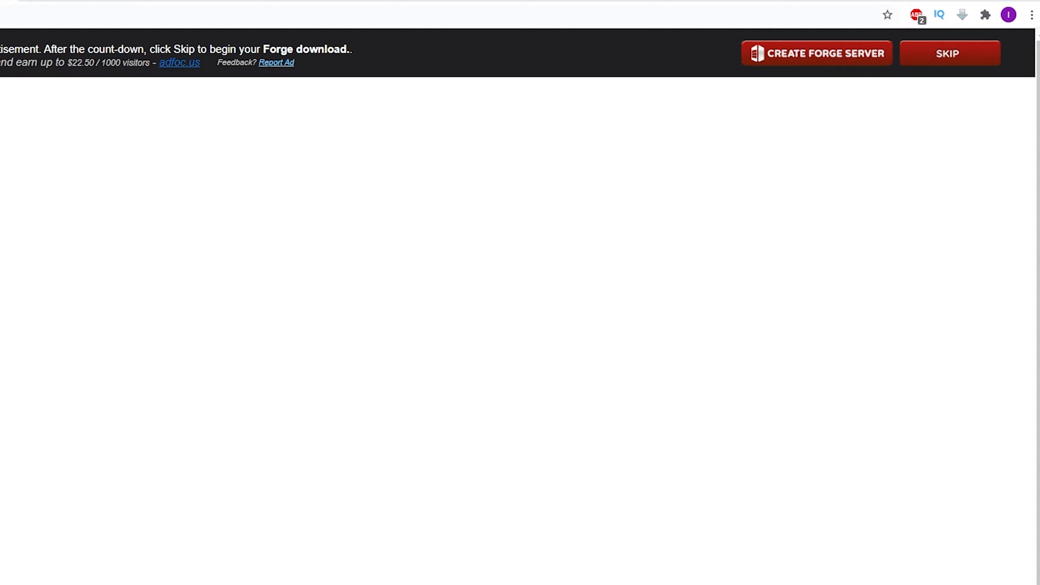
# Step: Skip the Adfoc.us advertisement so the Forge installer download begins
pyautogui.click(947, 53)
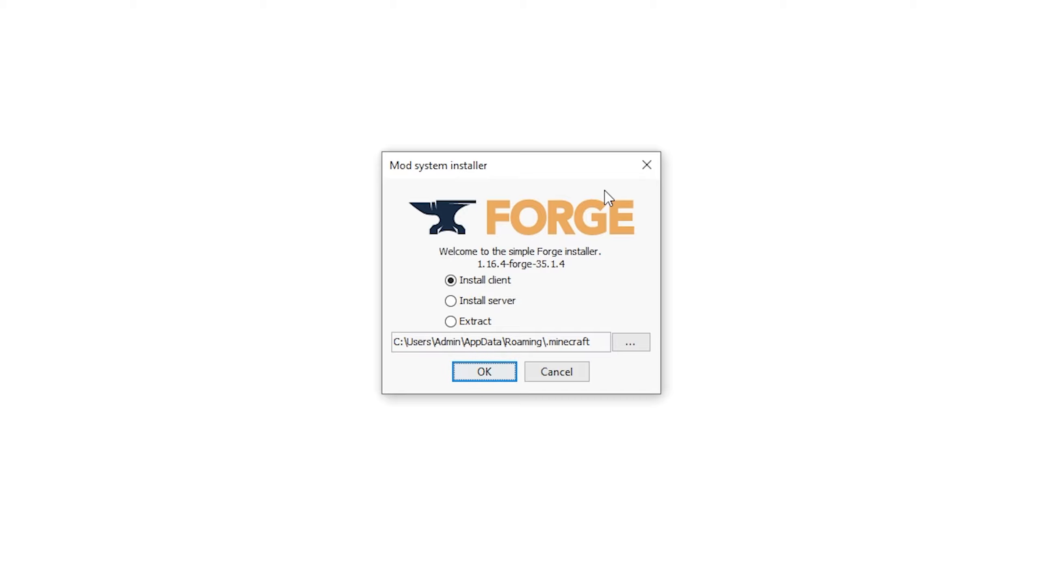
pyautogui.moveTo(288, 214)
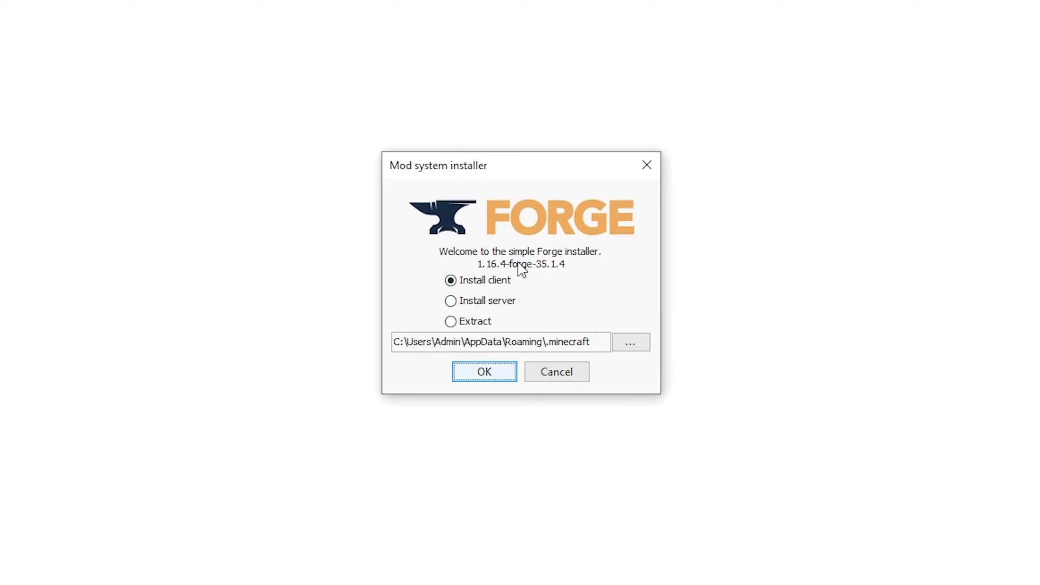
# Step: Install the Forge 1.16.4-35.1.4 client into the default .minecraft folder
pyautogui.click(450, 279)
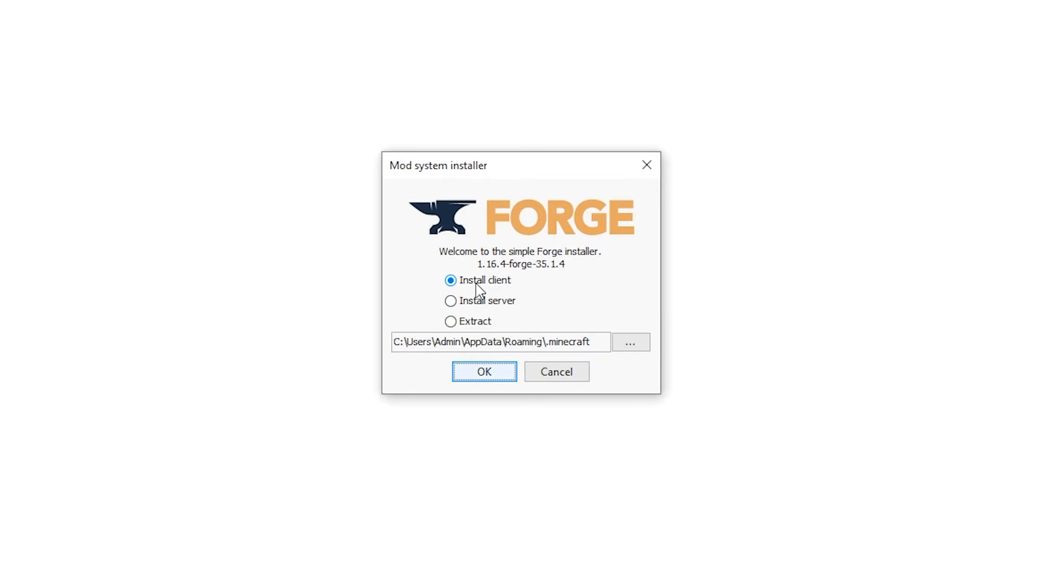
pyautogui.click(484, 372)
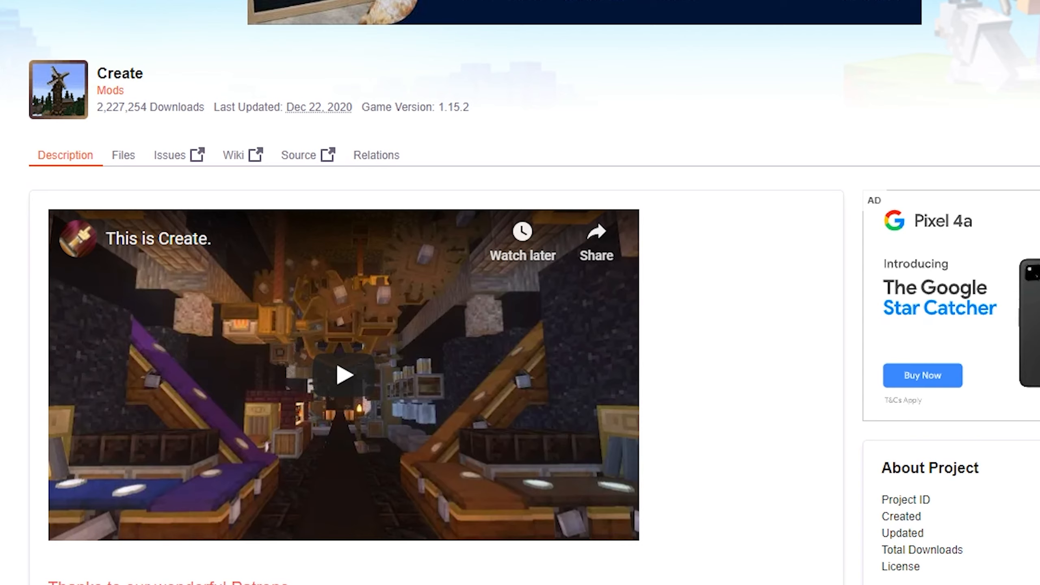
pyautogui.moveTo(1027, 79)
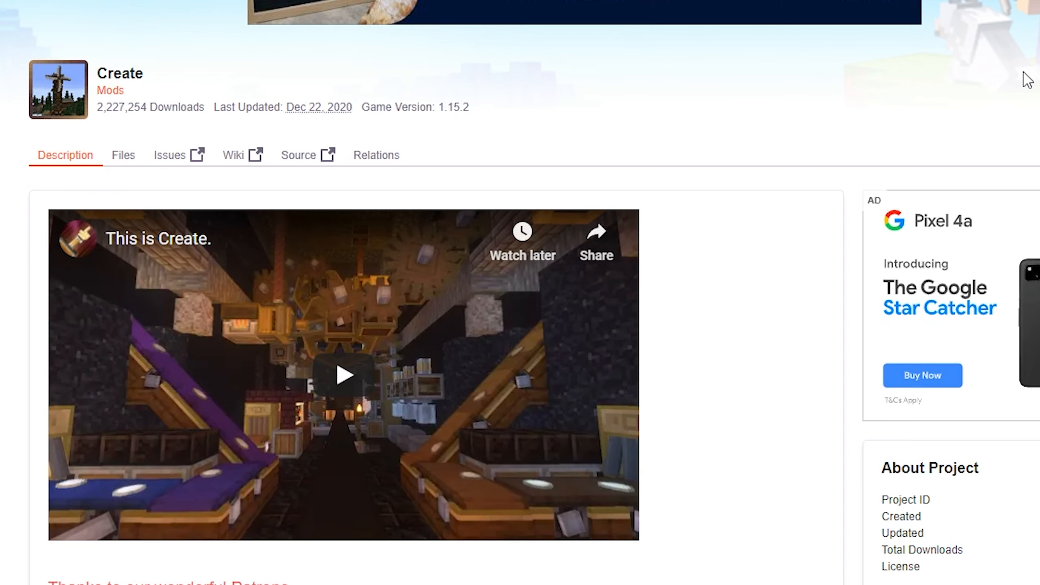
pyautogui.moveTo(122, 155)
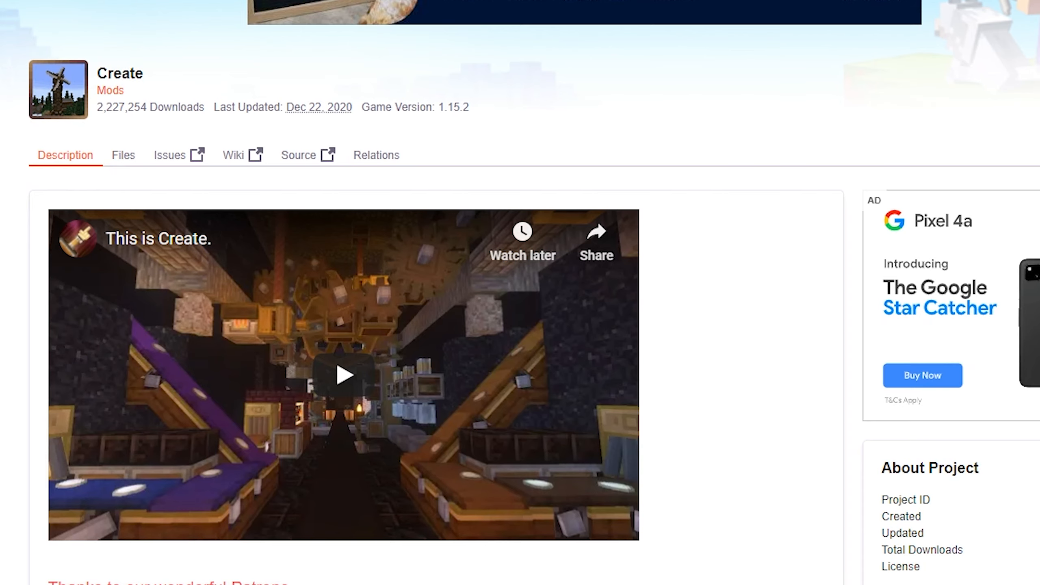
# Step: Show the Create mod's downloadable files list on CurseForge
pyautogui.click(123, 154)
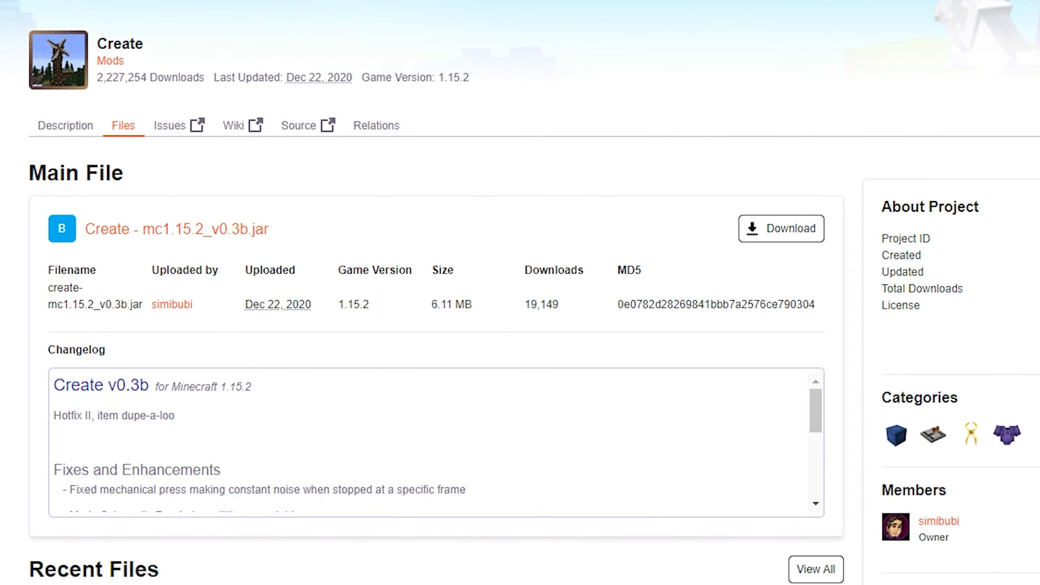
# Step: Locate Create - mc1.16.3+4_v0.3b.jar under Recent Files and view its details
pyautogui.scroll(-3)
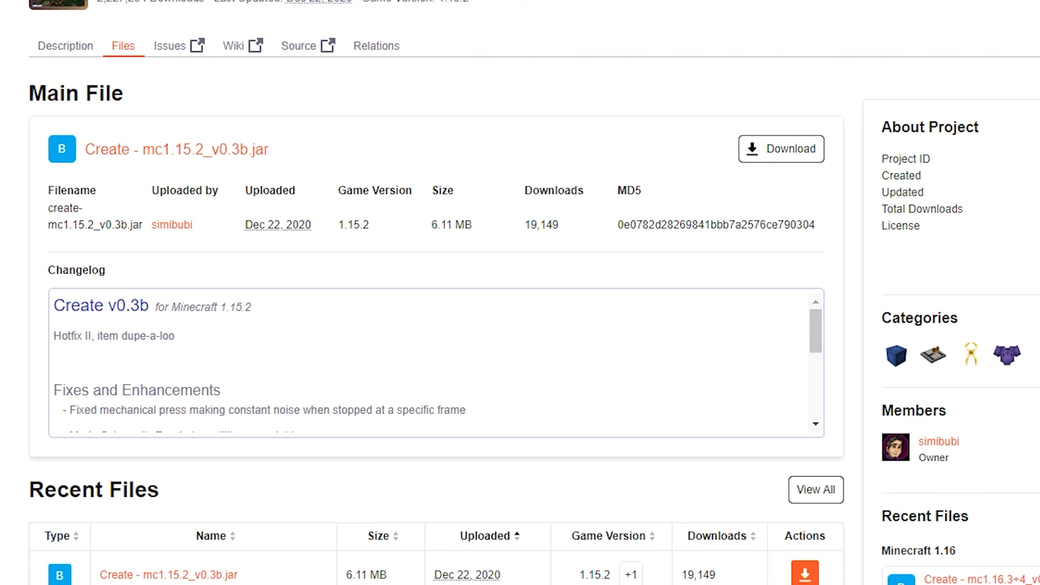
pyautogui.scroll(-3)
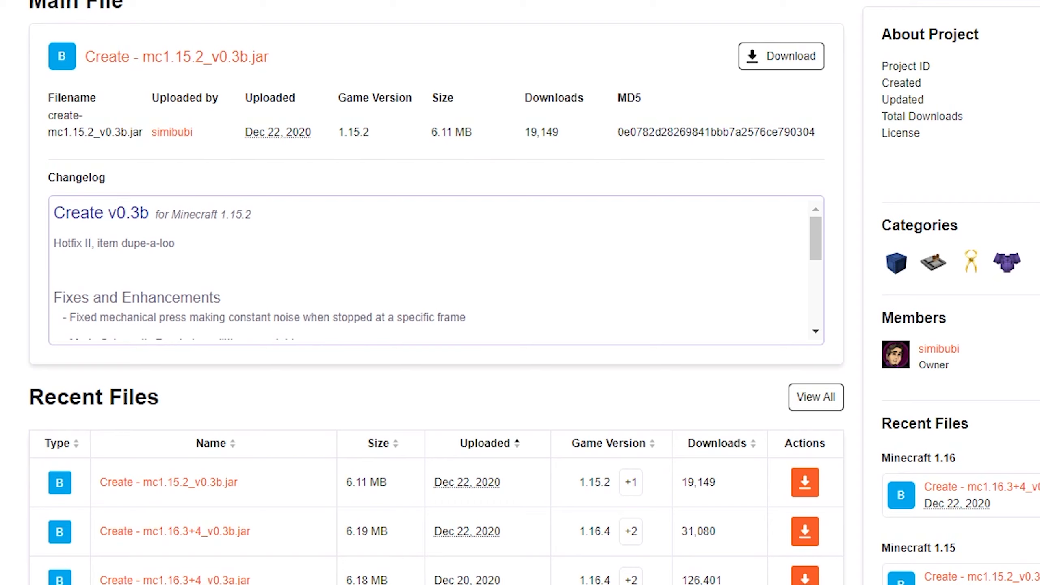
pyautogui.moveTo(143, 56)
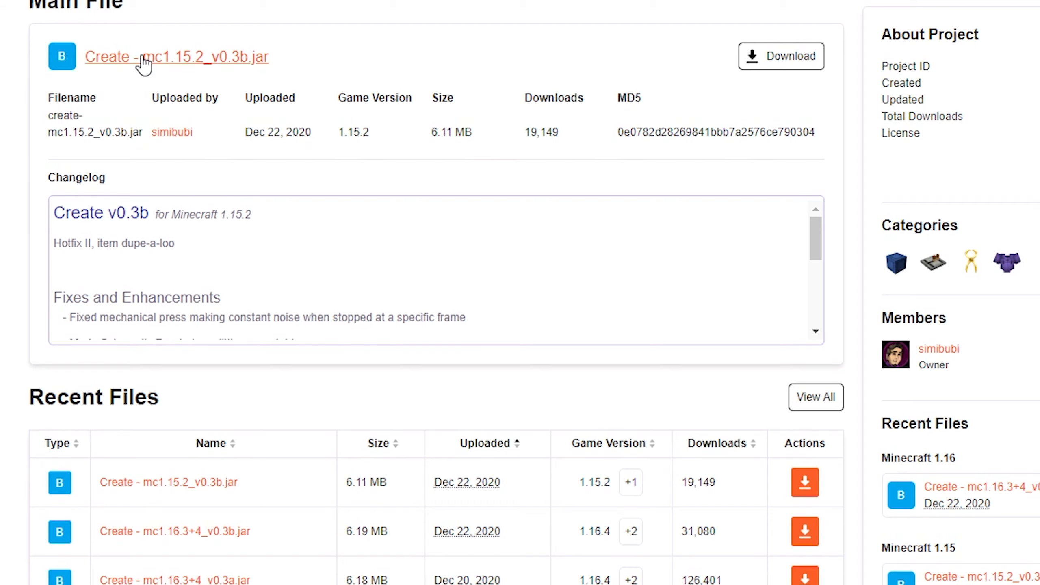
pyautogui.moveTo(231, 72)
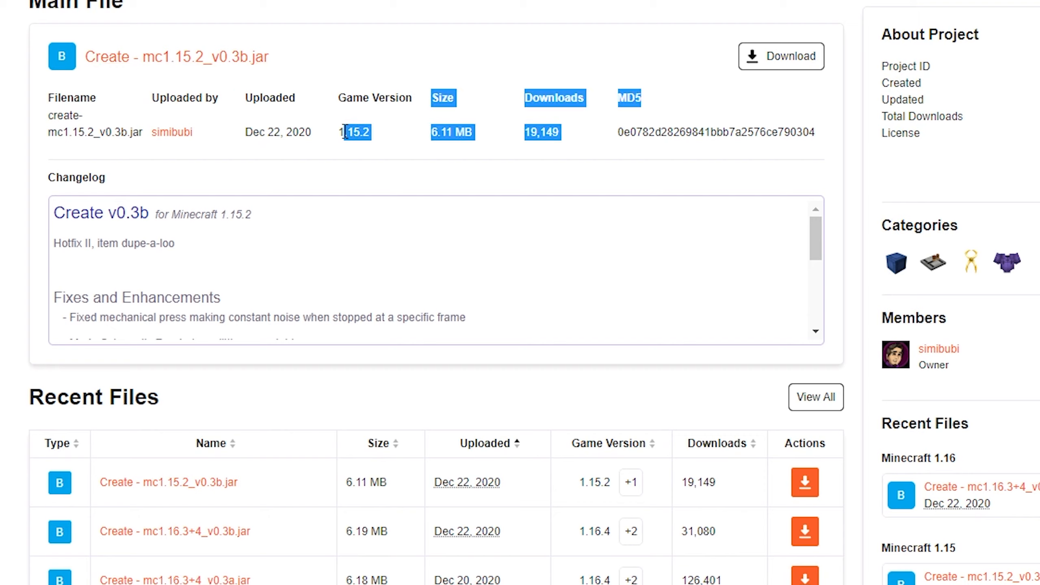
pyautogui.click(371, 132)
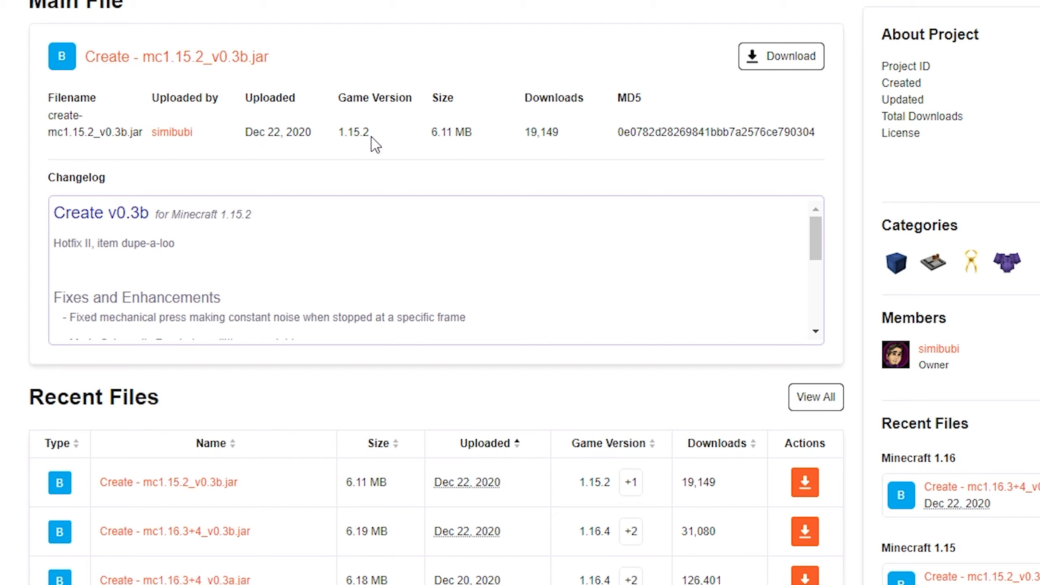
pyautogui.scroll(-3)
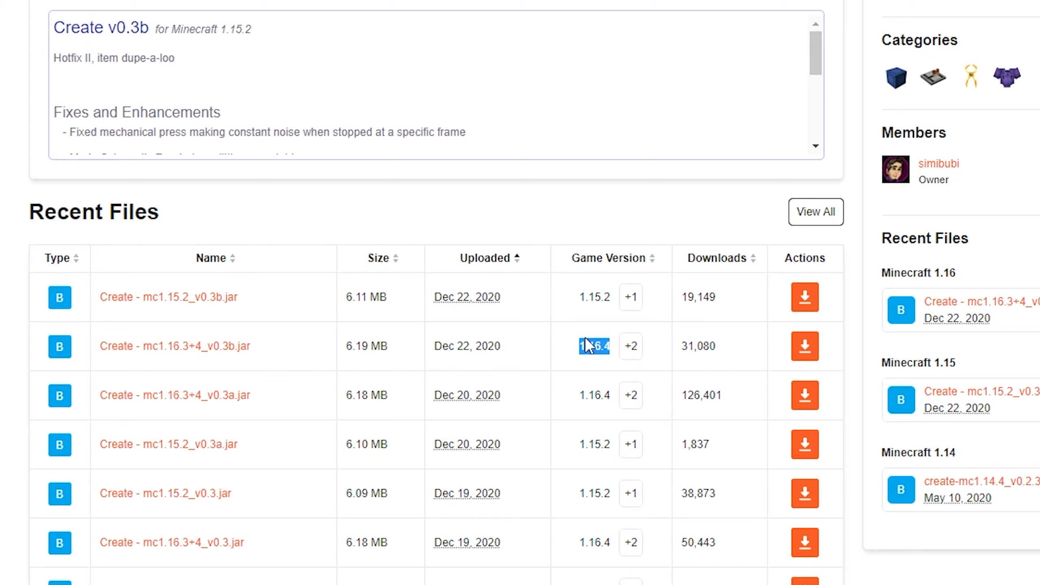
pyautogui.moveTo(599, 279)
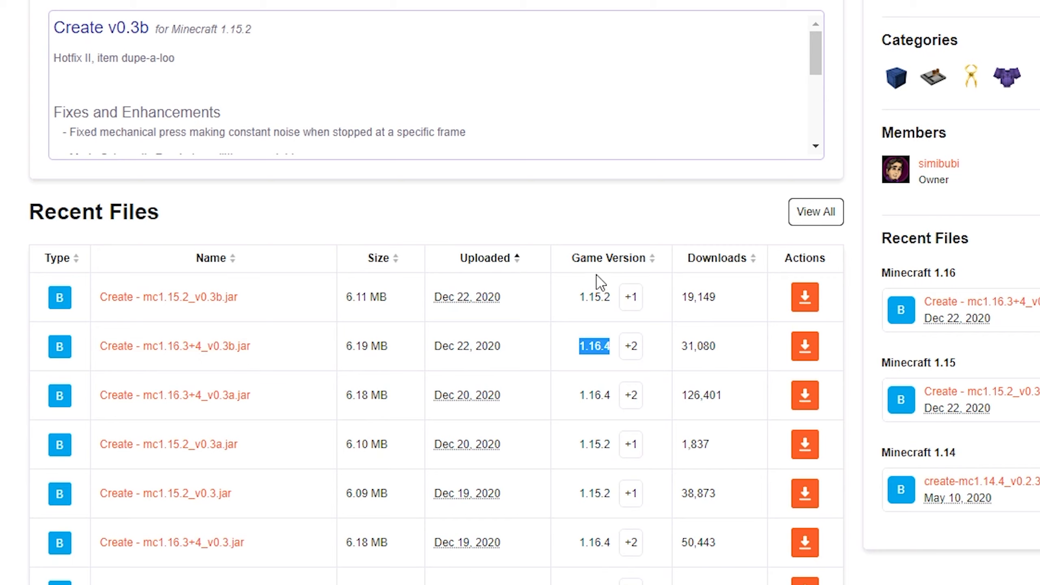
pyautogui.moveTo(589, 439)
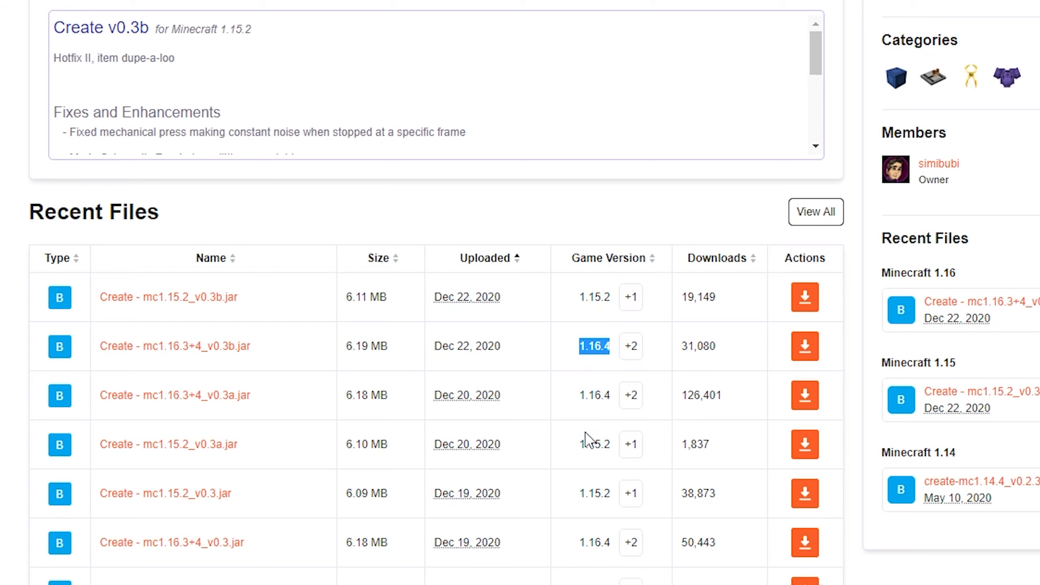
pyautogui.moveTo(279, 343)
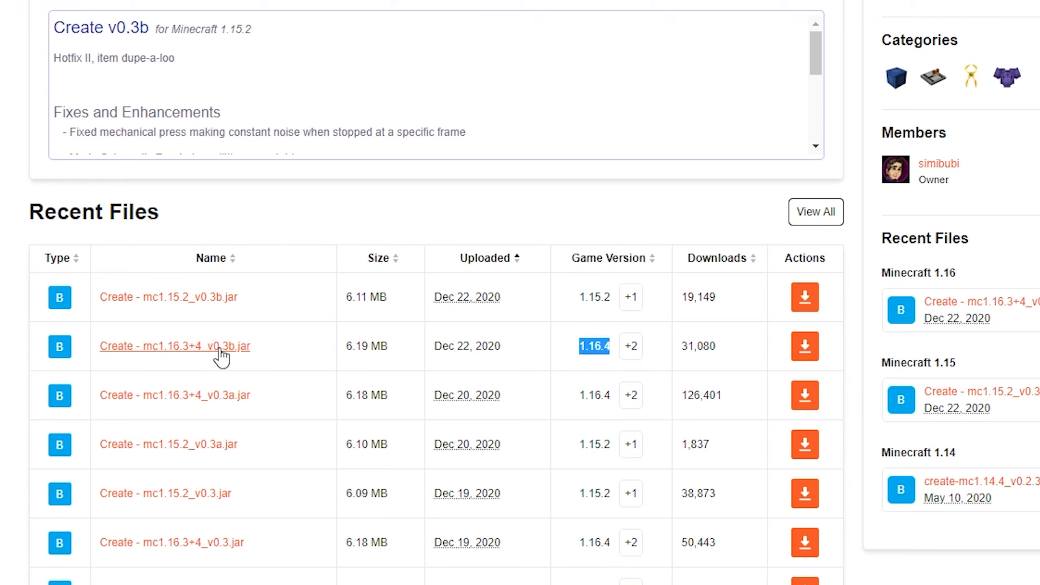
pyautogui.click(175, 345)
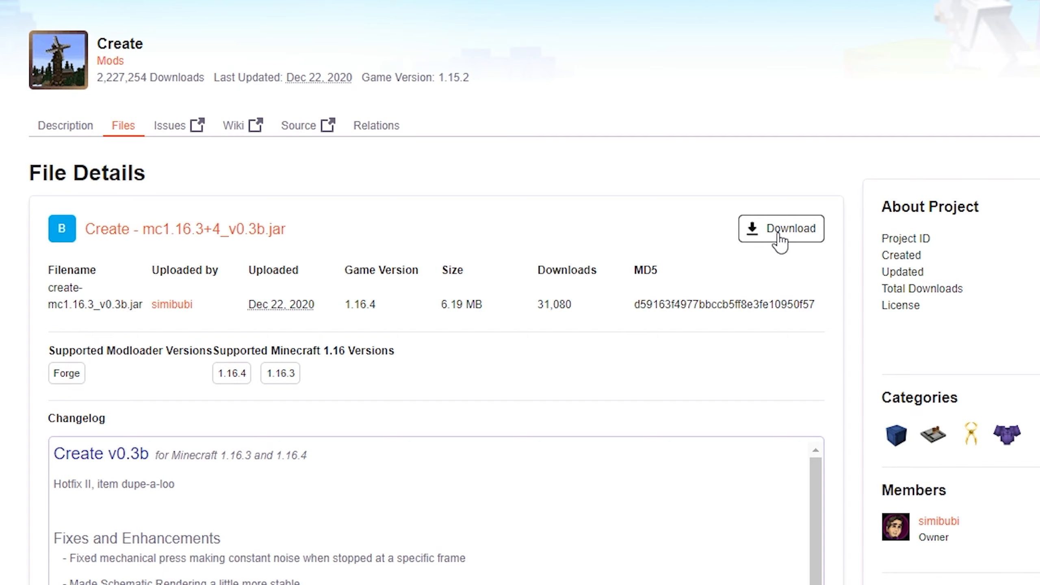
# Step: Download the Create mc1.16.3+4_v0.3b jar for Minecraft 1.16.4
pyautogui.click(781, 228)
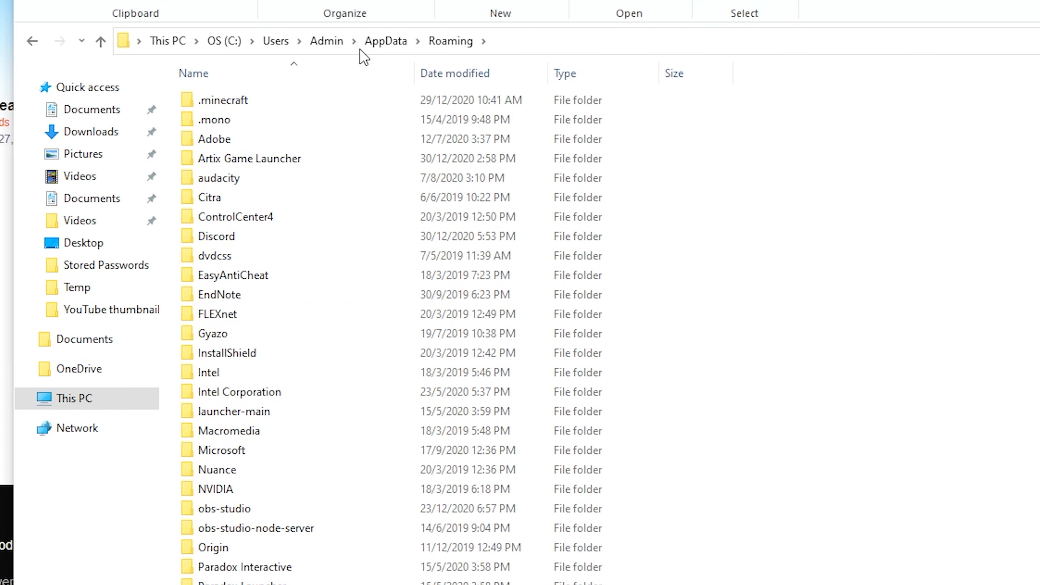
# Step: Move the downloaded Create jar into .minecraft\mods
pyautogui.doubleClick(224, 99)
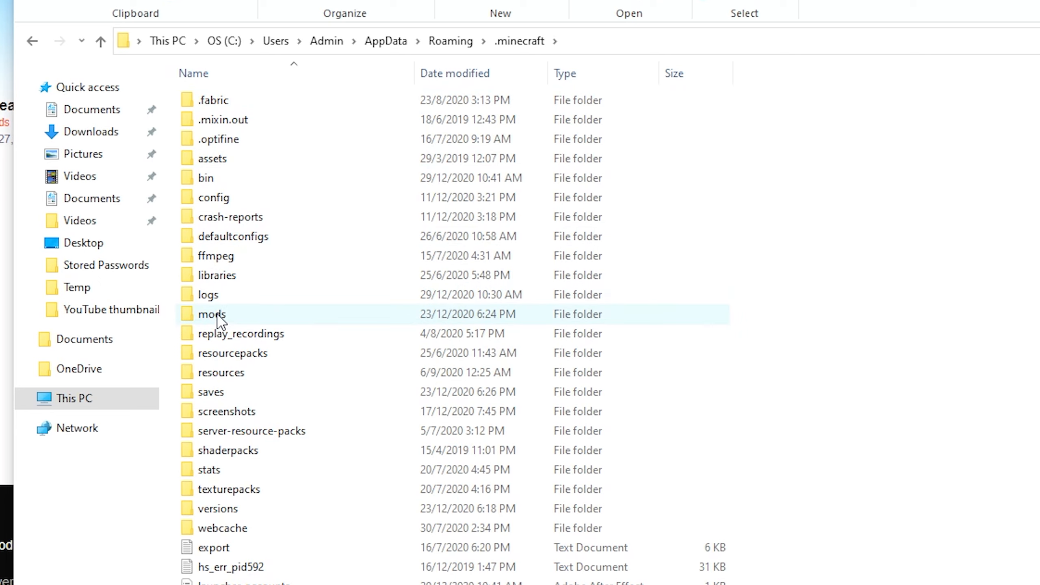
pyautogui.moveTo(212, 314)
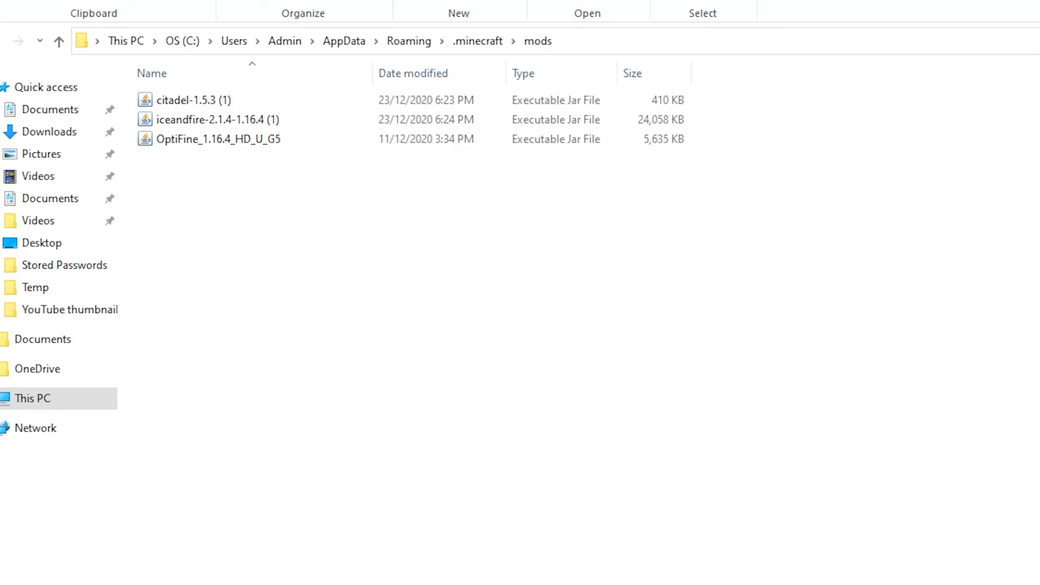
pyautogui.moveTo(312, 174); pyautogui.dragTo(312, 174)
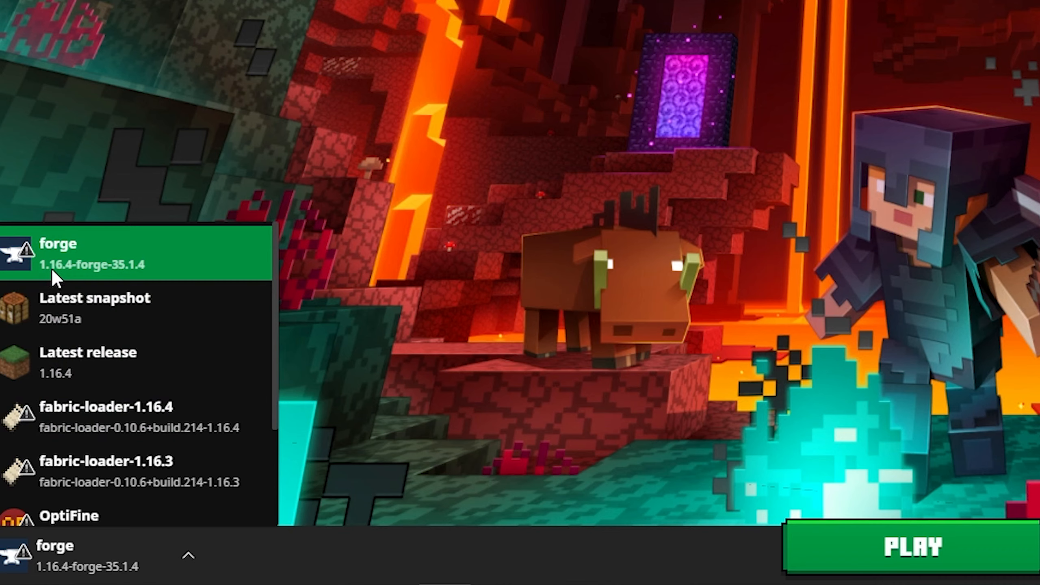
pyautogui.moveTo(91, 275)
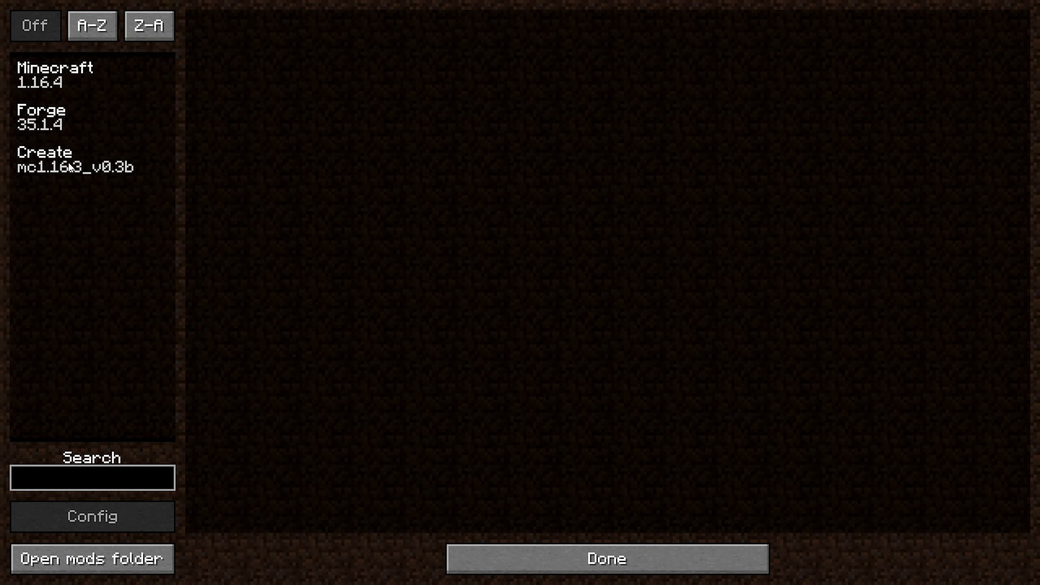
# Step: Show Create's details (mc1.16.3_v0.3b by simibubi) in the Mods screen
pyautogui.click(76, 160)
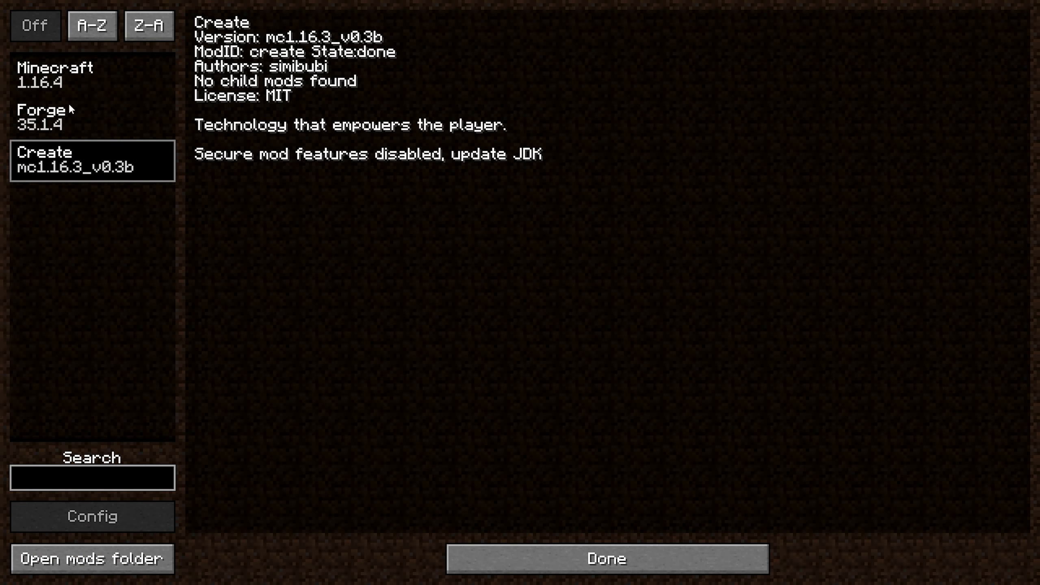
pyautogui.moveTo(96, 144)
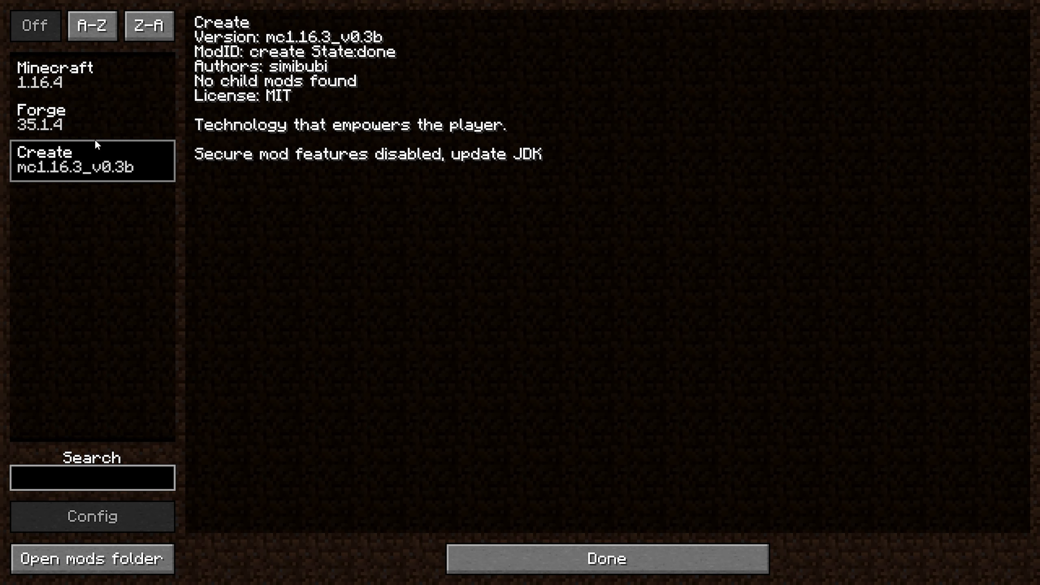
pyautogui.moveTo(99, 165)
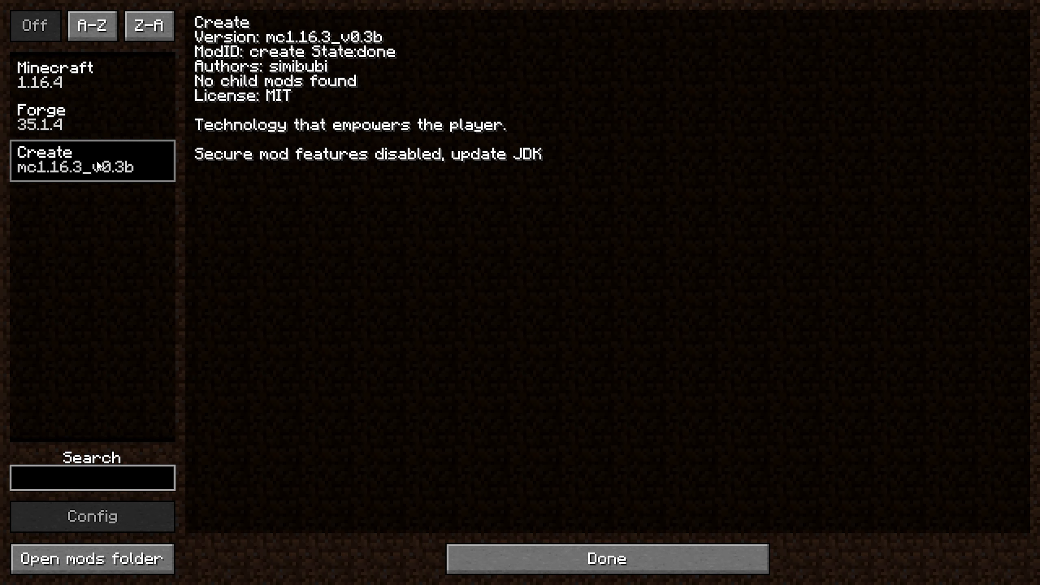